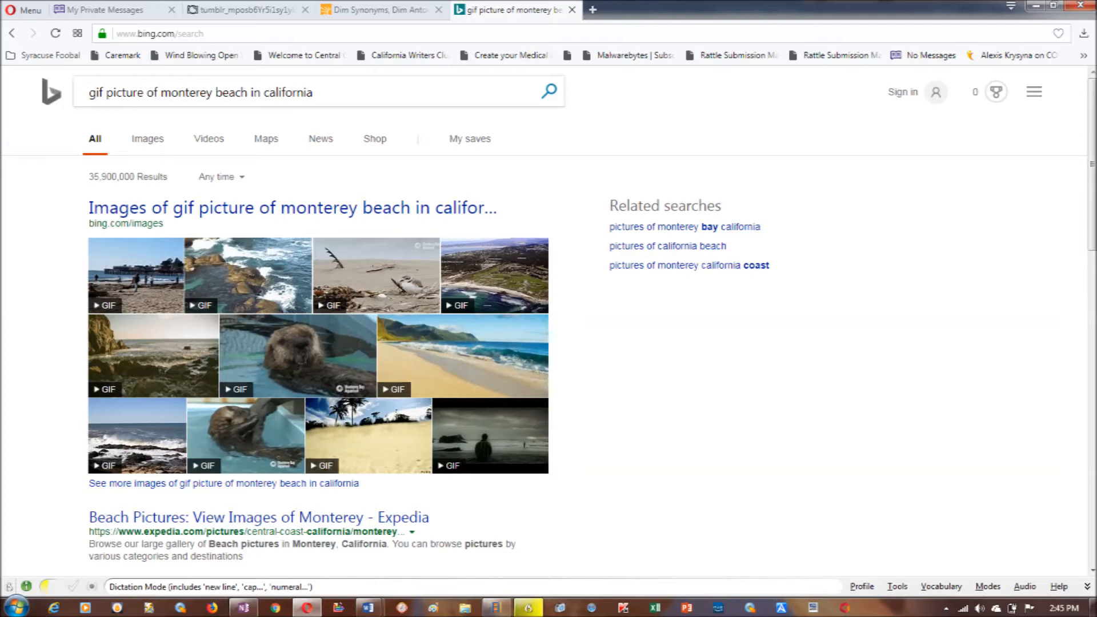
# Step: Switch Bing to the Images tab for the Monterey beach GIF search
pyautogui.click(147, 138)
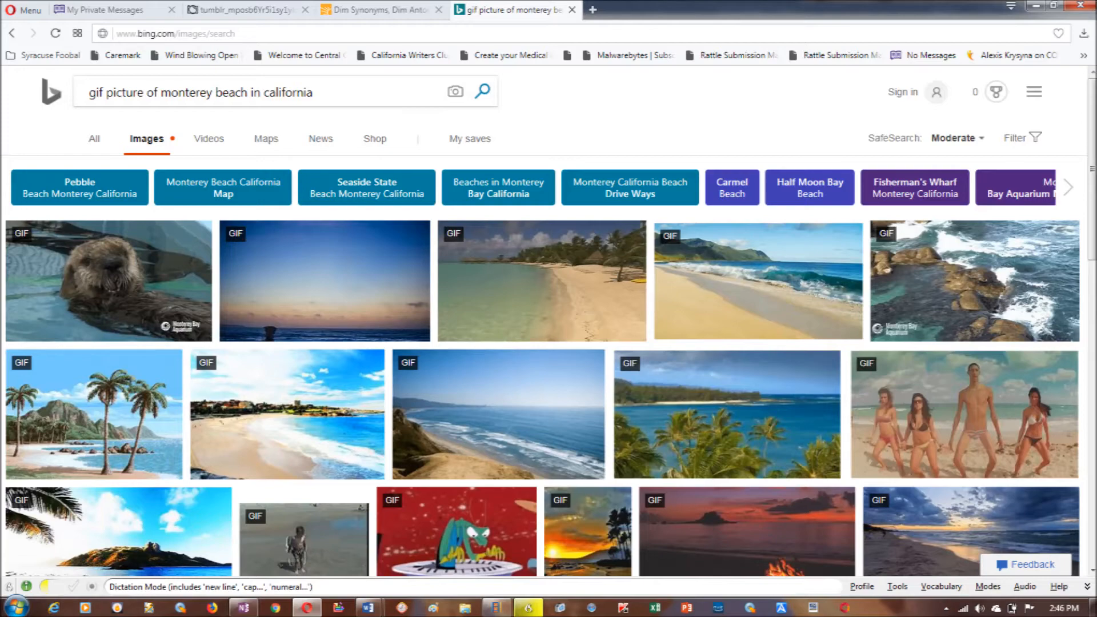
pyautogui.click(108, 280)
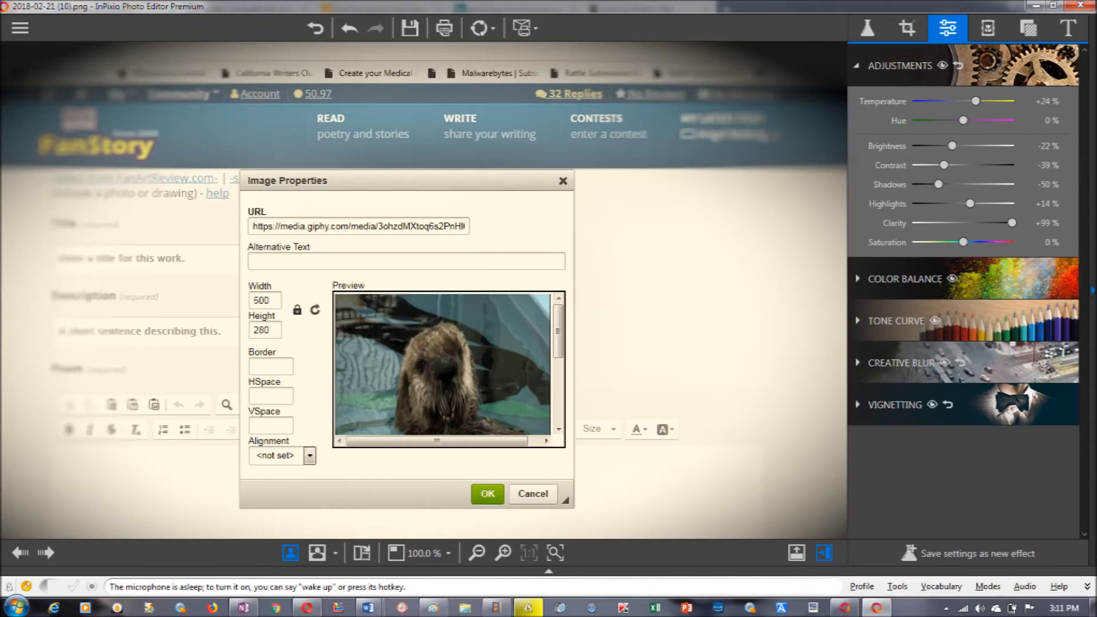
# Step: Open the FanStory screenshot of the giphy image properties (width 500, height 280)
pyautogui.click(487, 493)
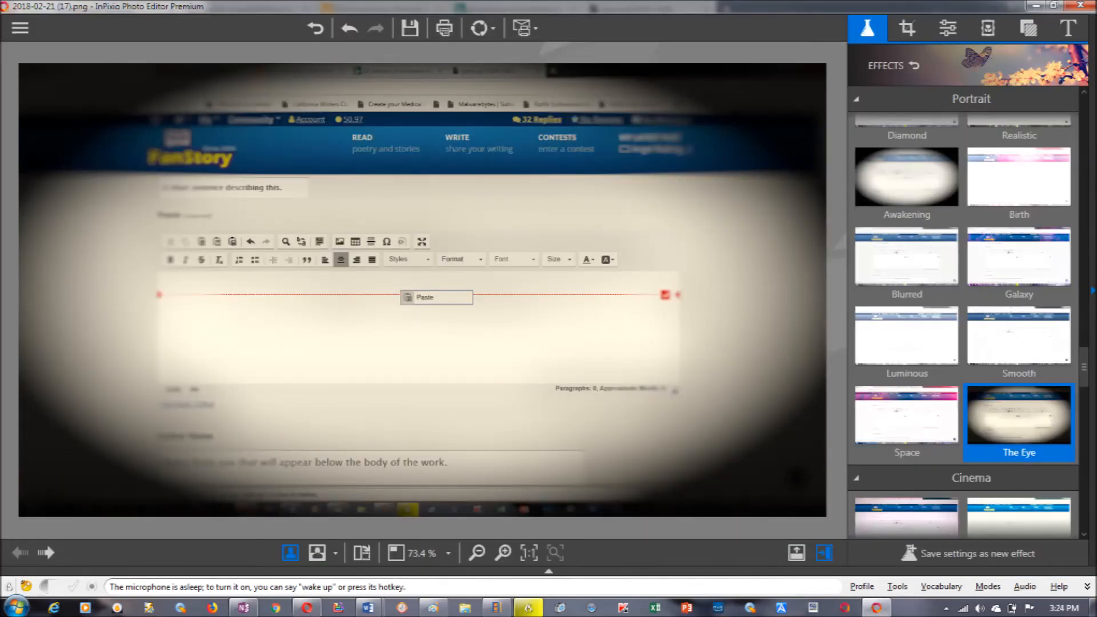
# Step: Open the FanStory paste-step screenshot with the Portrait 'The Eye' effect applied
pyautogui.click(425, 296)
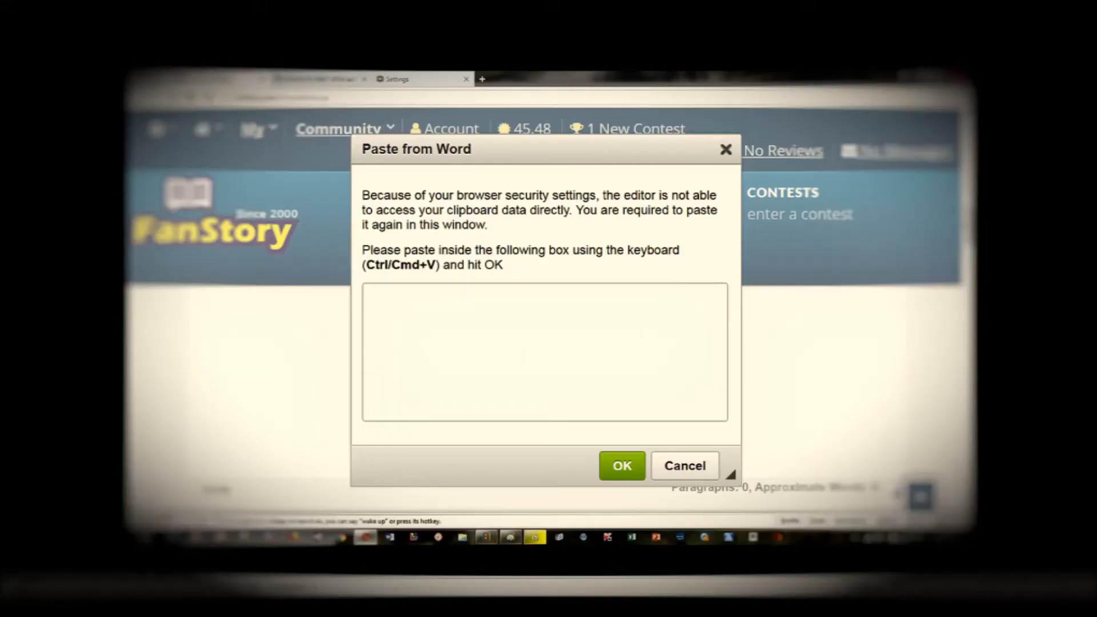